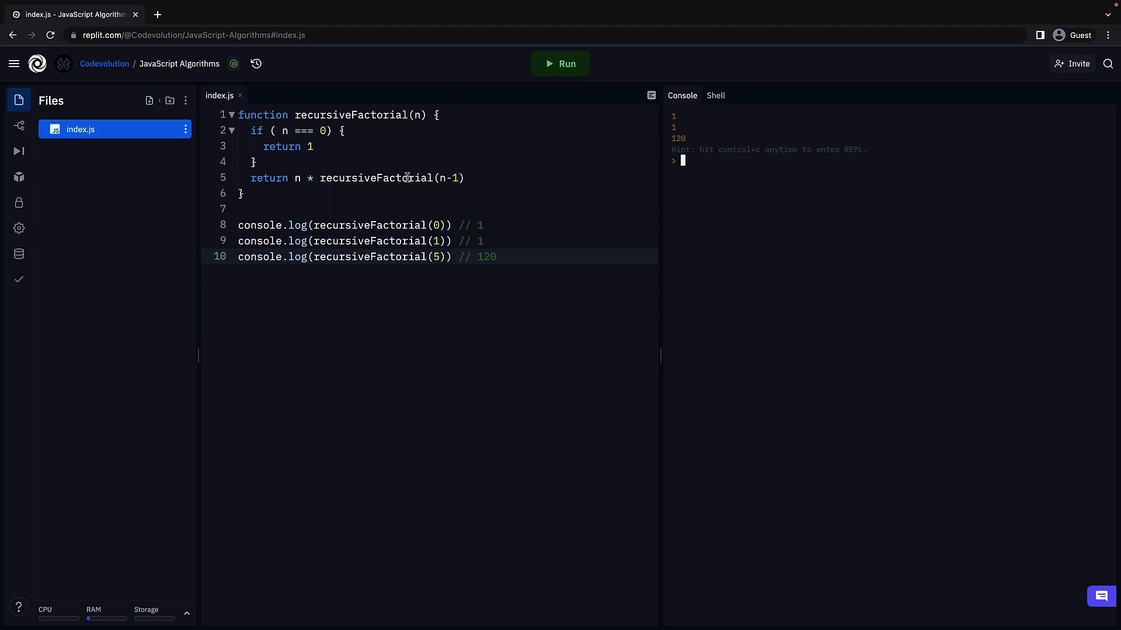
type("//")
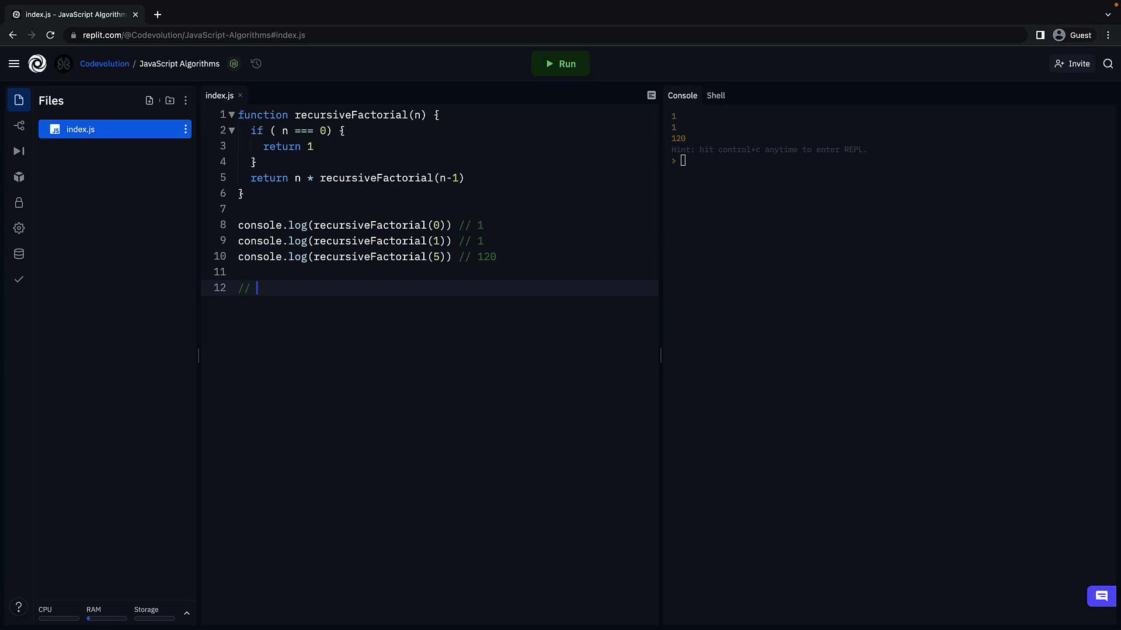